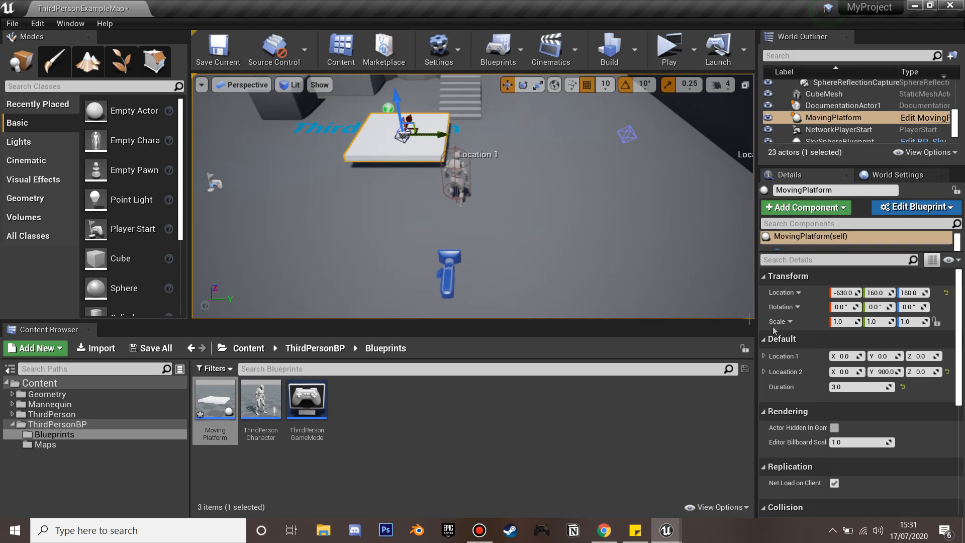
- Run a Standalone Game preview with the platform's Duration at 1.0
{"action": "left_click", "coordinate": [861, 386]}
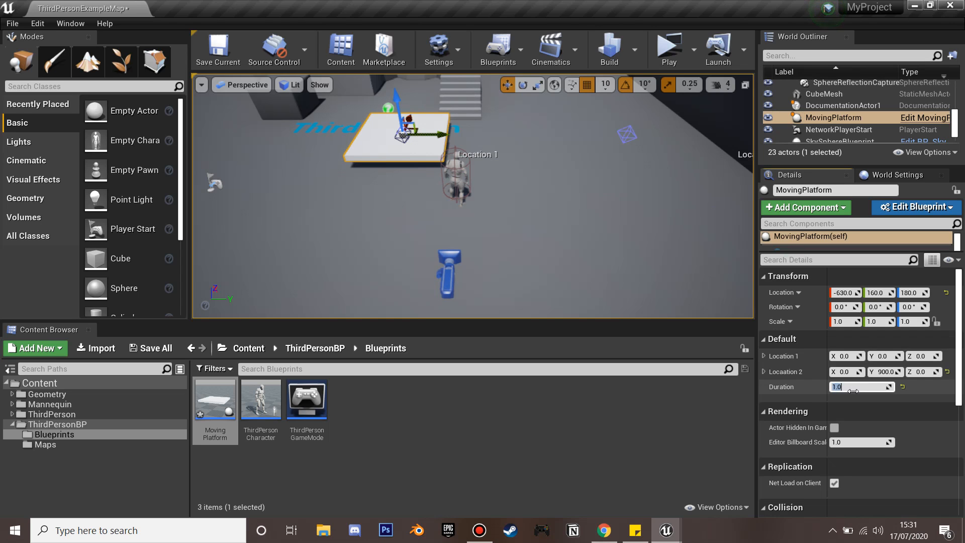
{"action": "left_click", "coordinate": [667, 49]}
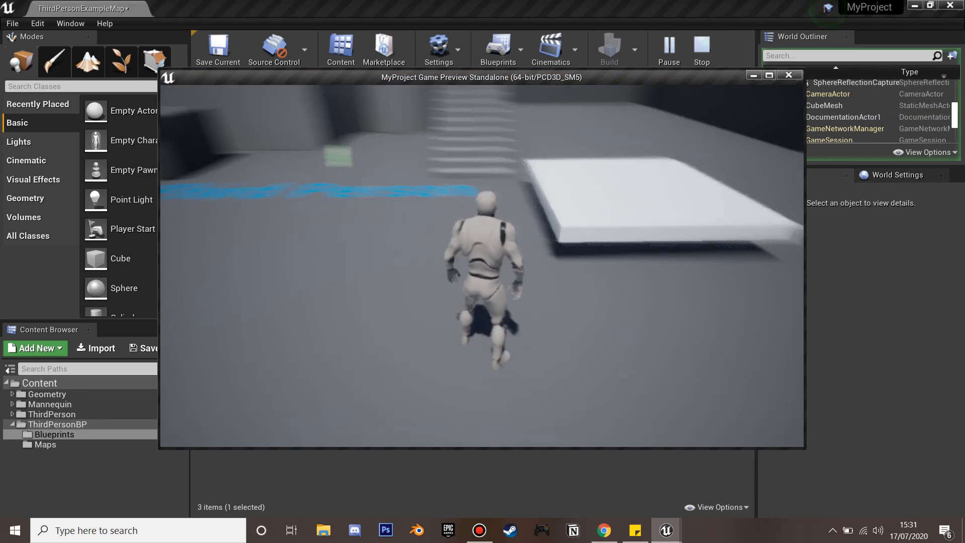
- Create an Actor Blueprint class named MovingPlatform via Add New in the Content Browser
{"action": "left_click", "coordinate": [35, 348]}
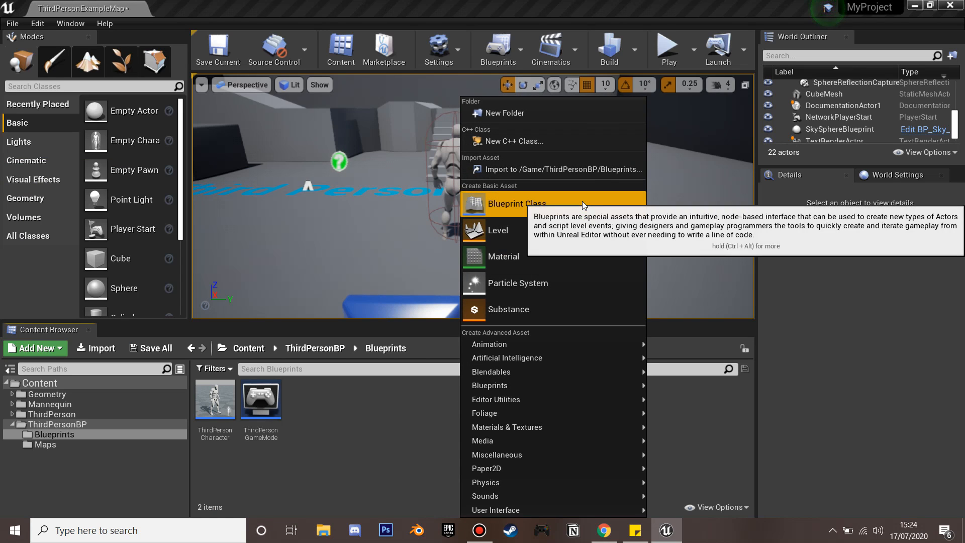
{"action": "left_click", "coordinate": [517, 204]}
{"action": "type", "text": "MovingPlatform"}
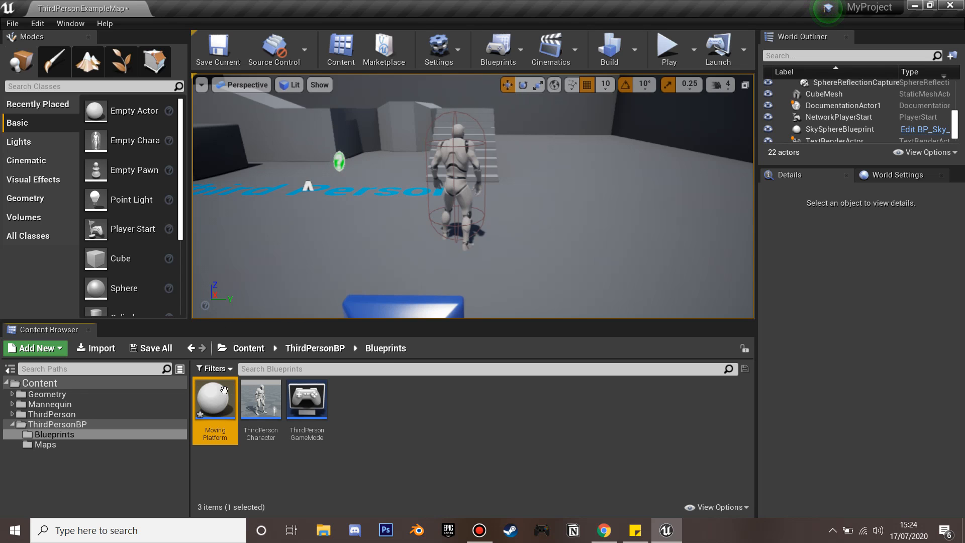
- Add a Cube scaled 3.5 × 3.5 × 0.25 and an InterpToMovement component to MovingPlatform
{"action": "double_click", "coordinate": [215, 397]}
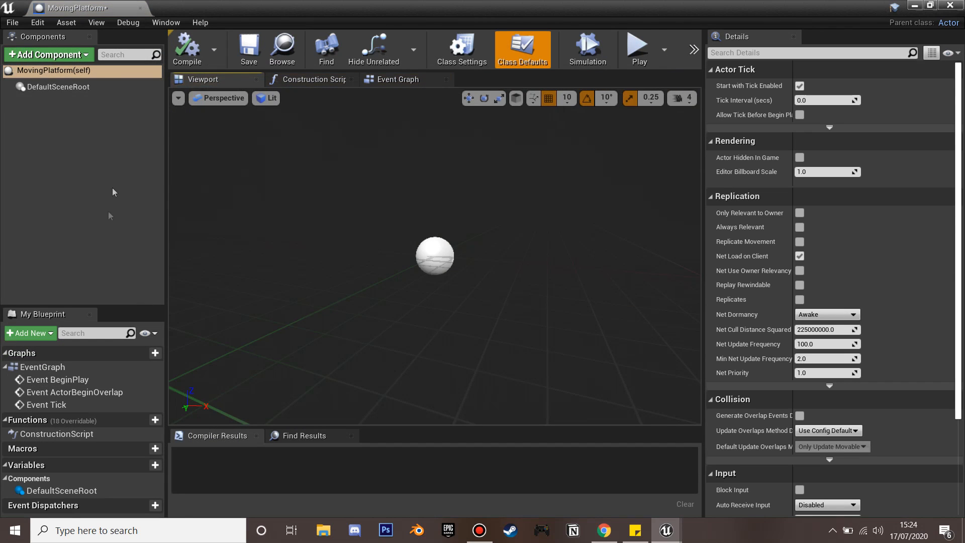
{"action": "left_click", "coordinate": [47, 55]}
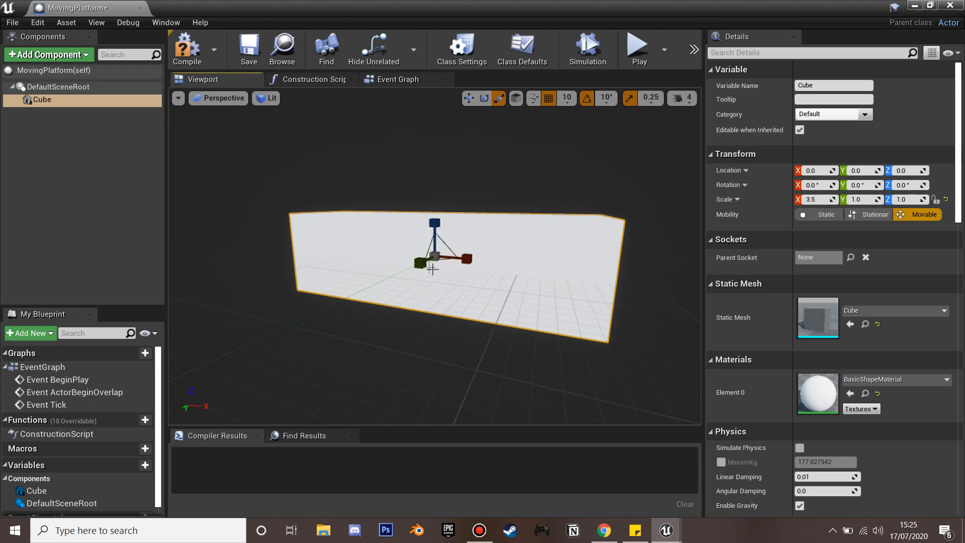
{"action": "type", "text": "3.5"}
{"action": "type", "text": "0.25"}
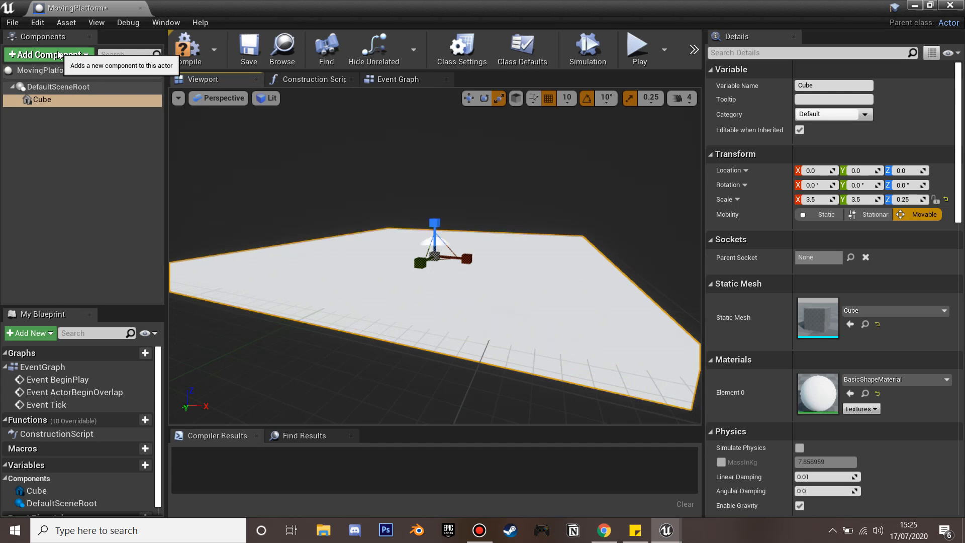
{"action": "type", "text": "inter"}
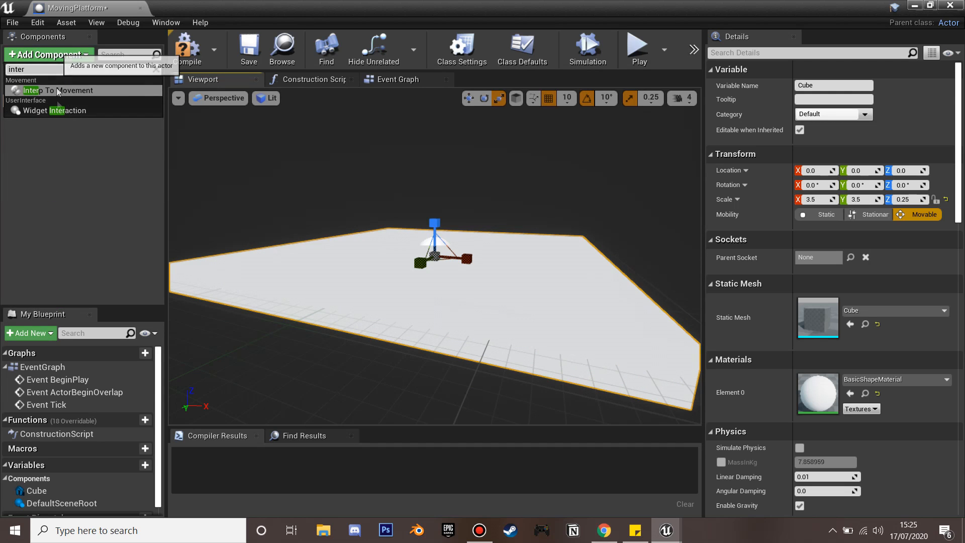
{"action": "left_click", "coordinate": [60, 89]}
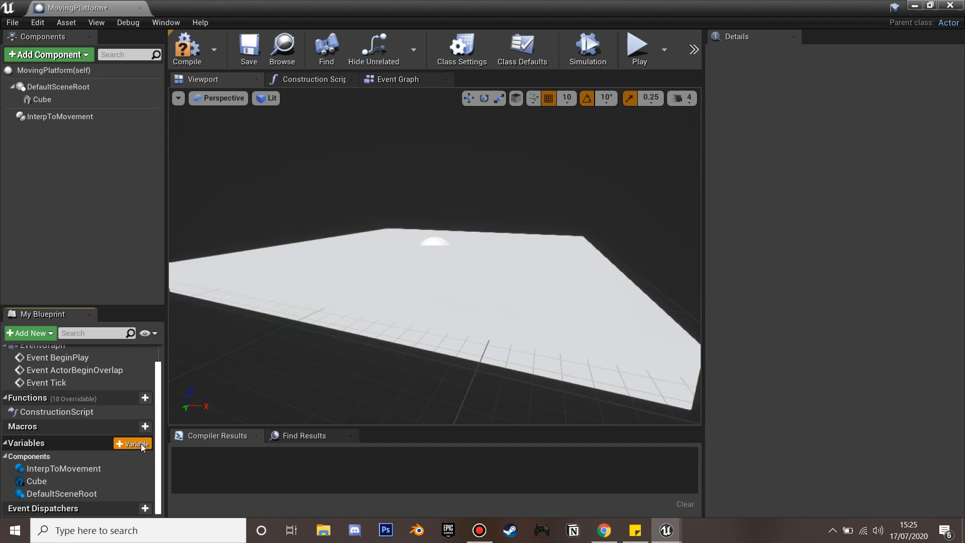
- Add a compiled Vector variable Location1, instance-editable with a 3D widget
{"action": "left_click", "coordinate": [133, 443]}
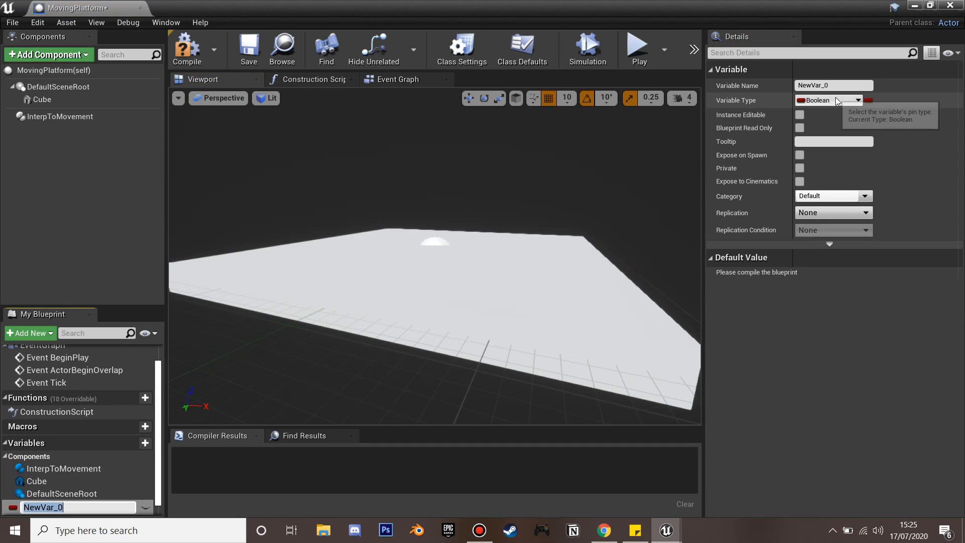
{"action": "left_click", "coordinate": [827, 100]}
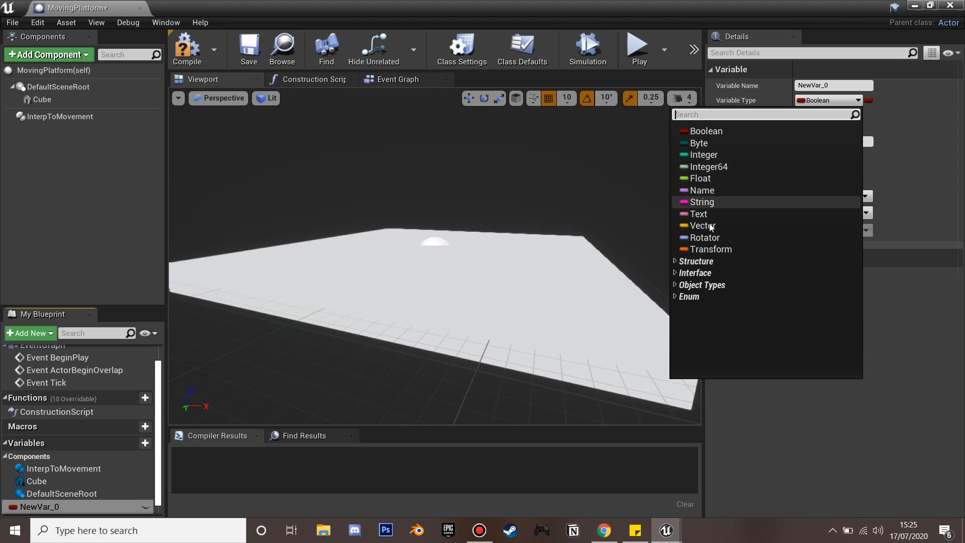
{"action": "left_click", "coordinate": [702, 226]}
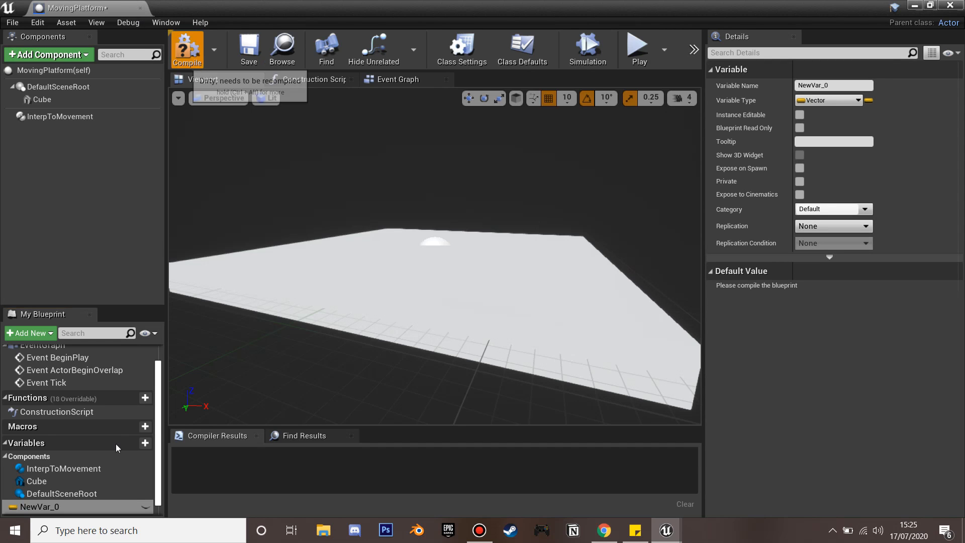
{"action": "left_click", "coordinate": [187, 50]}
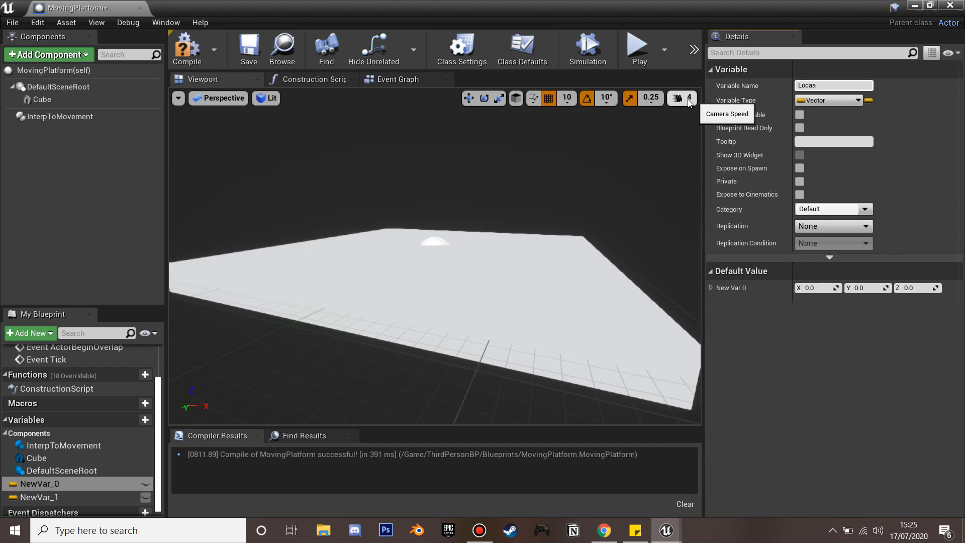
{"action": "type", "text": "Location1"}
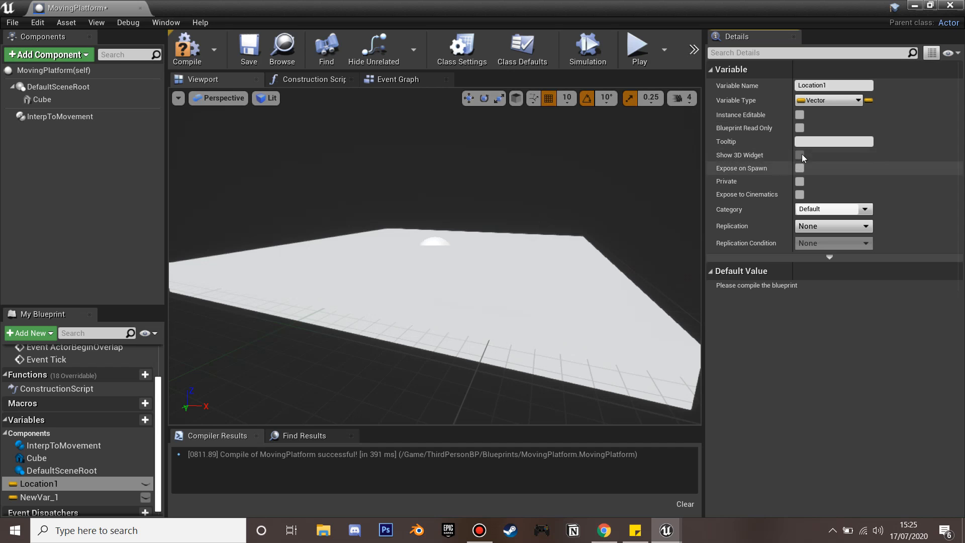
{"action": "left_click", "coordinate": [799, 114]}
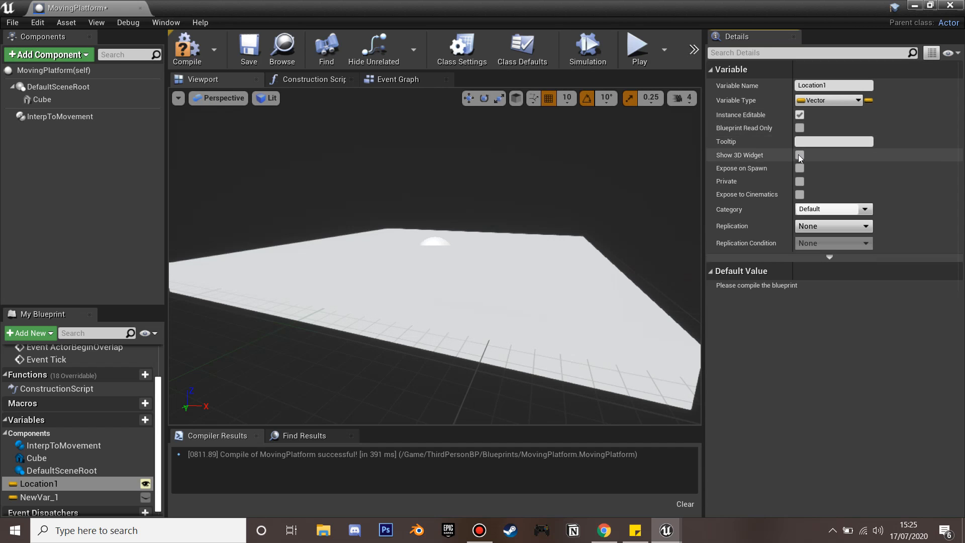
{"action": "left_click", "coordinate": [799, 155]}
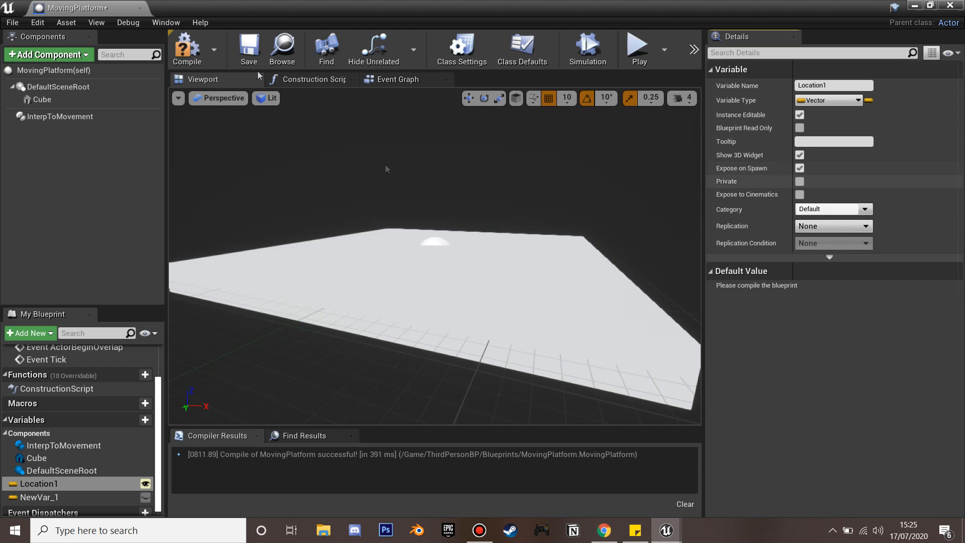
- Add a second Vector variable Locaation, instance-editable with a 3D widget
{"action": "left_click", "coordinate": [187, 46]}
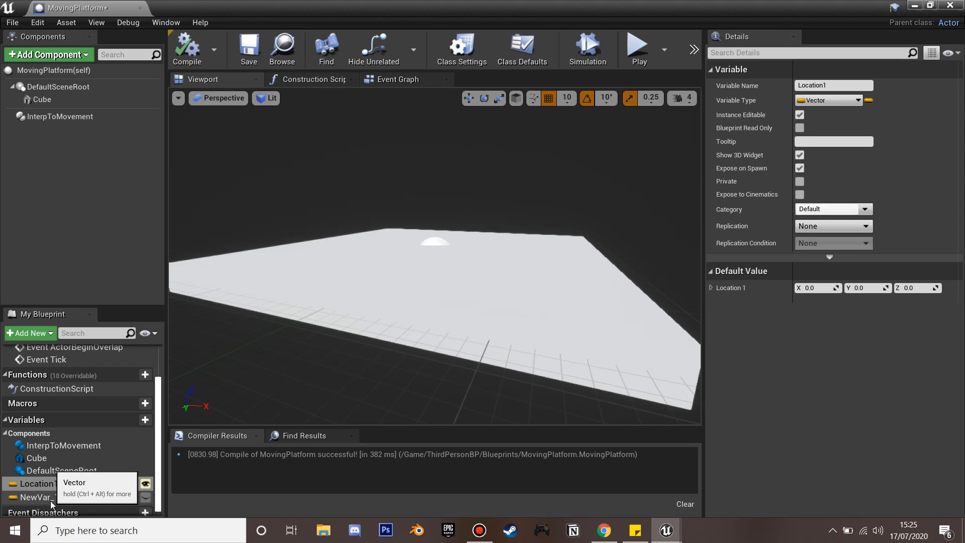
{"action": "left_click", "coordinate": [39, 497]}
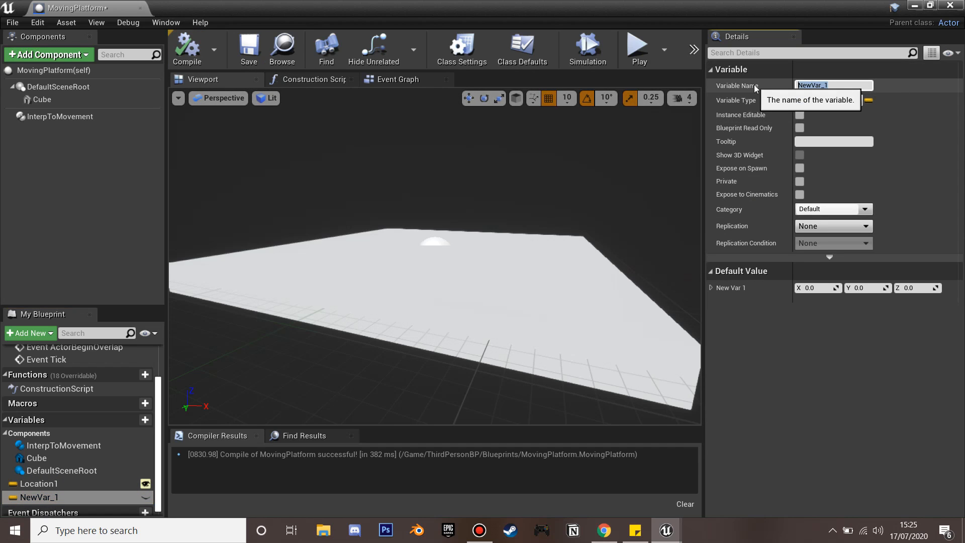
{"action": "type", "text": "Locaation"}
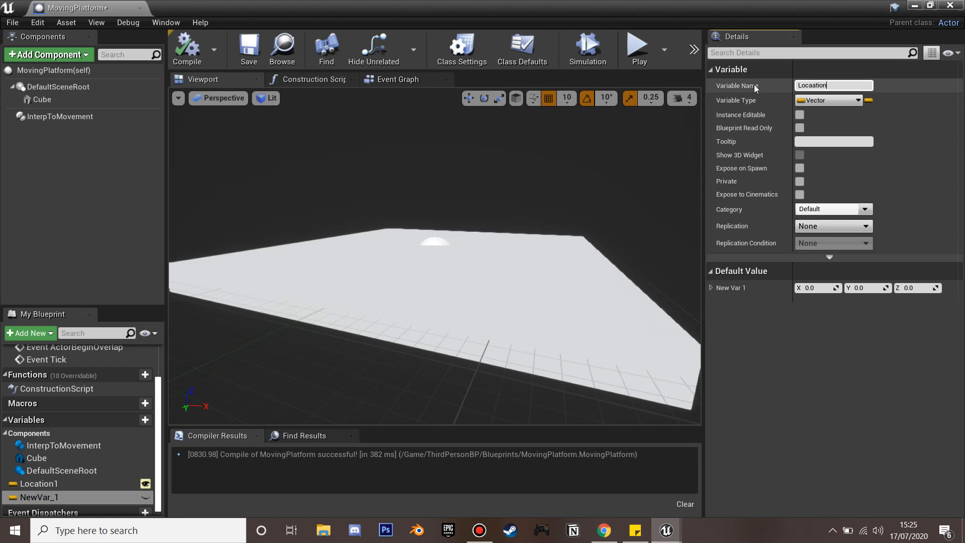
{"action": "left_click", "coordinate": [800, 115]}
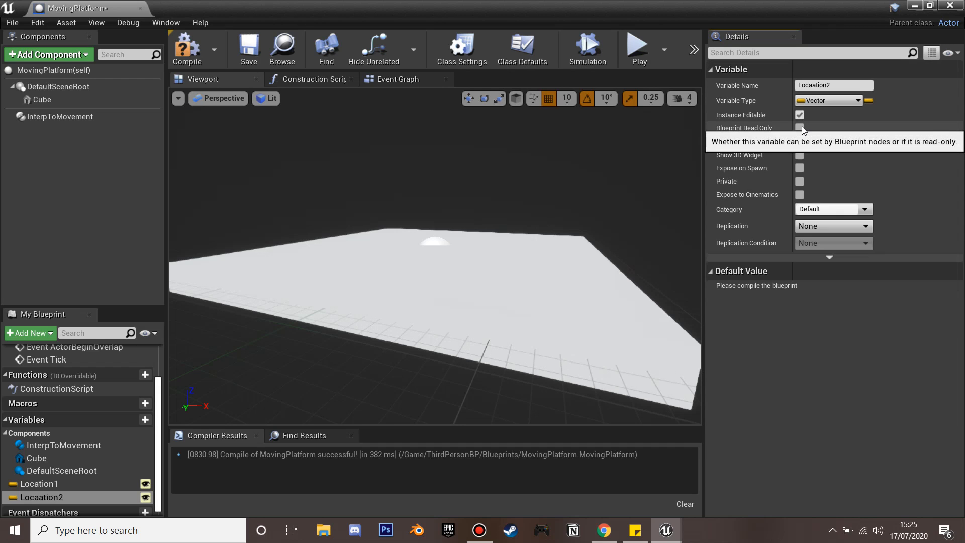
{"action": "left_click", "coordinate": [799, 127]}
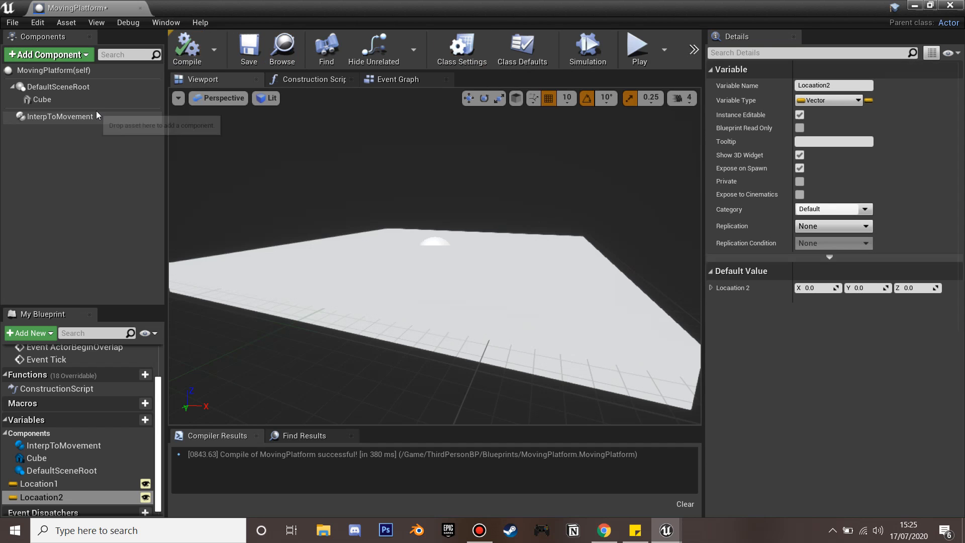
- Set InterpToMovement to Ping Pong behaviour with two control points added
{"action": "left_click", "coordinate": [61, 116]}
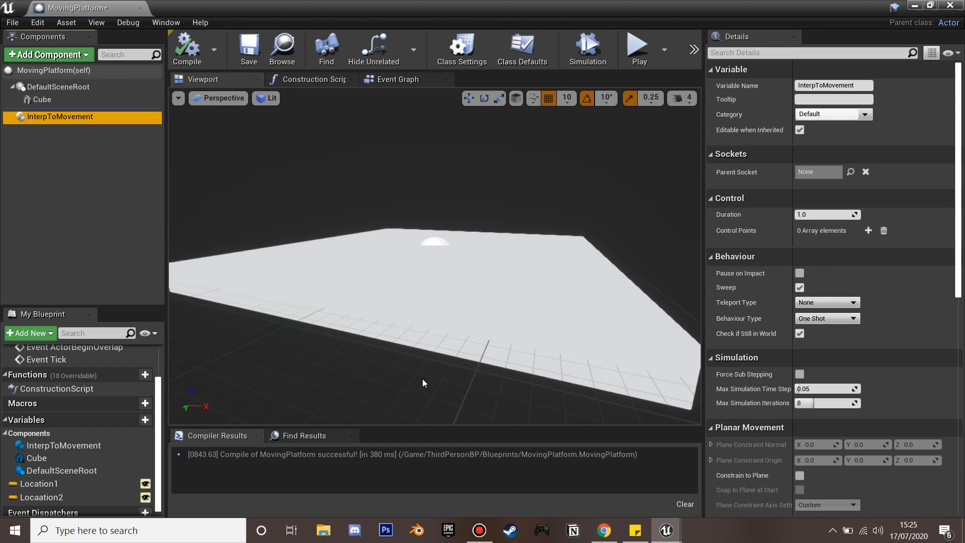
{"action": "left_click", "coordinate": [826, 318]}
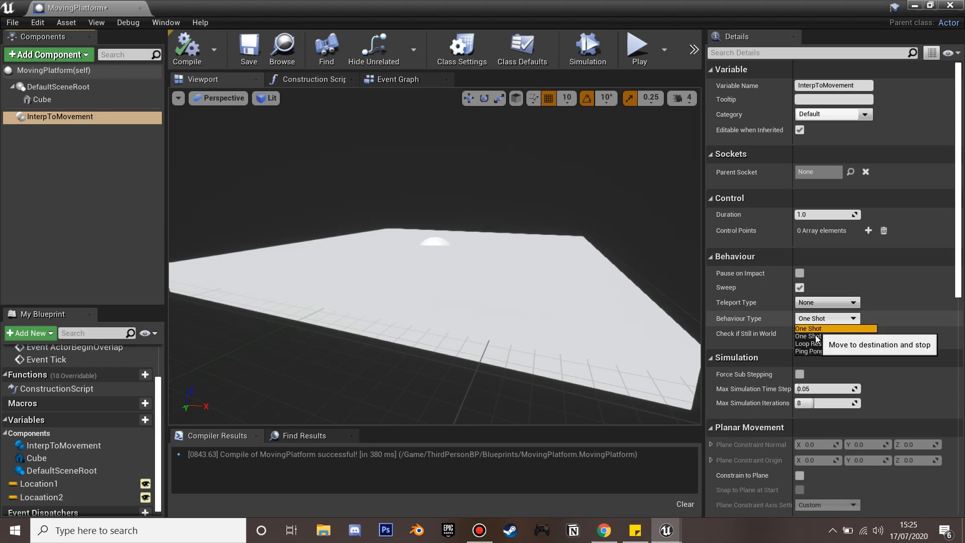
{"action": "left_click", "coordinate": [809, 350]}
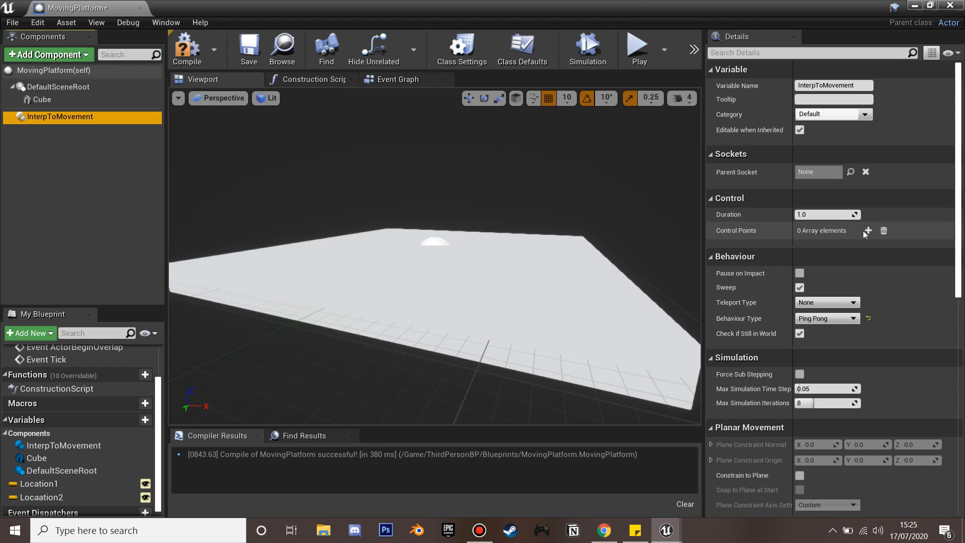
{"action": "left_click", "coordinate": [867, 230]}
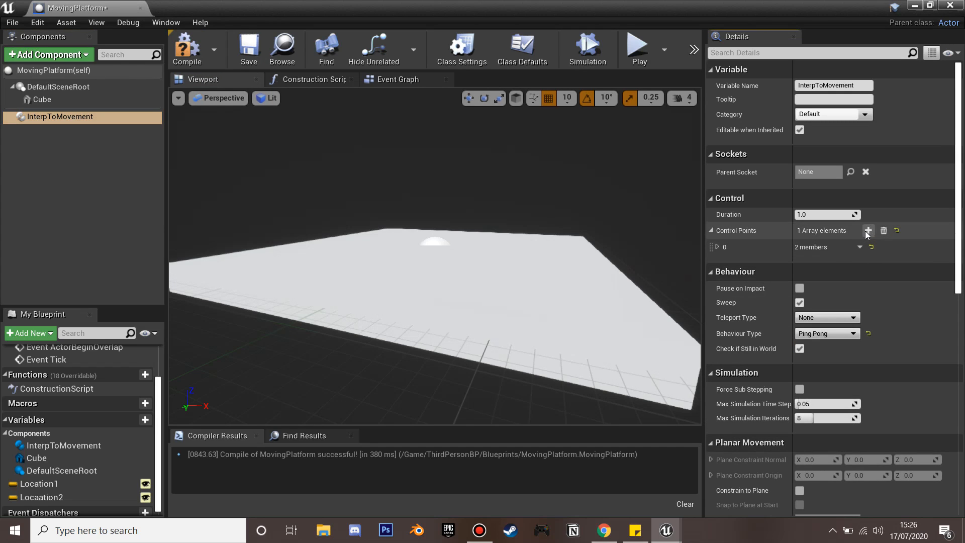
{"action": "left_click", "coordinate": [869, 230]}
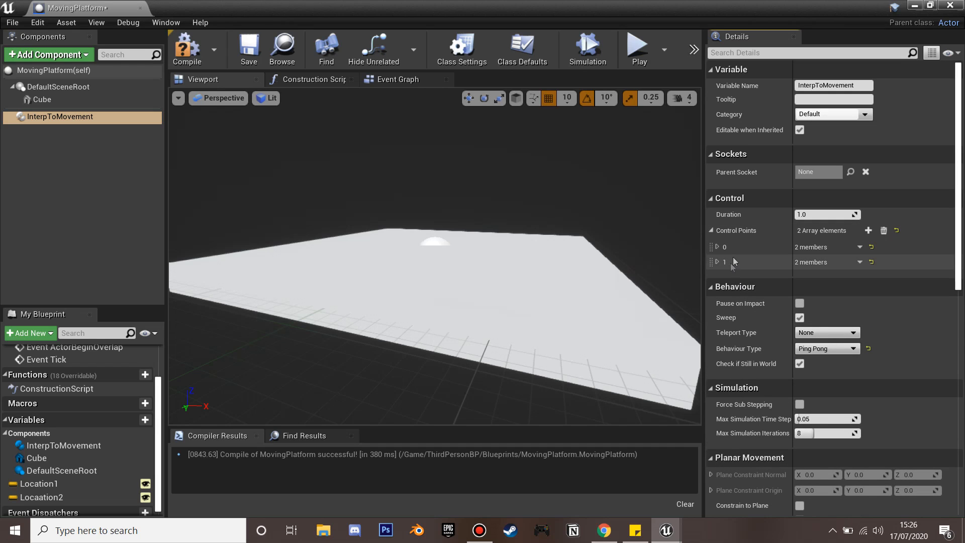
{"action": "left_click", "coordinate": [311, 78]}
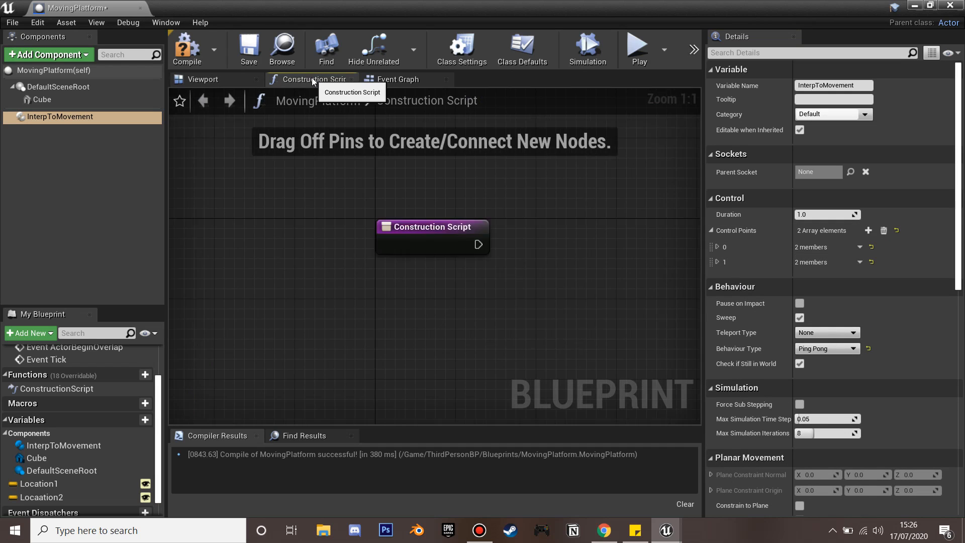
- Wire Interp to Movement into a Set Control Points node and add a Make Array node
{"action": "left_click_drag", "start_coordinate": [432, 226], "coordinate": [492, 264]}
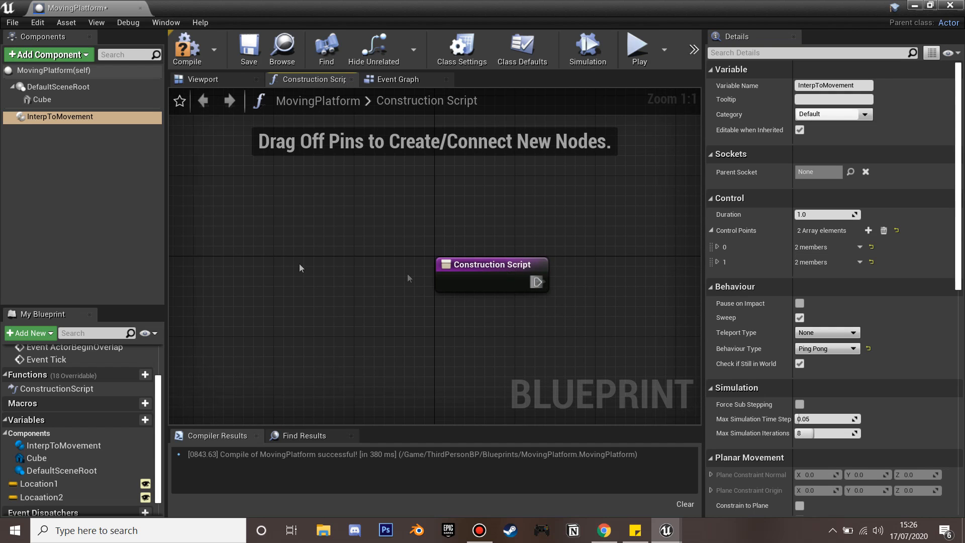
{"action": "mouse_move", "coordinate": [60, 117]}
{"action": "type", "text": "se"}
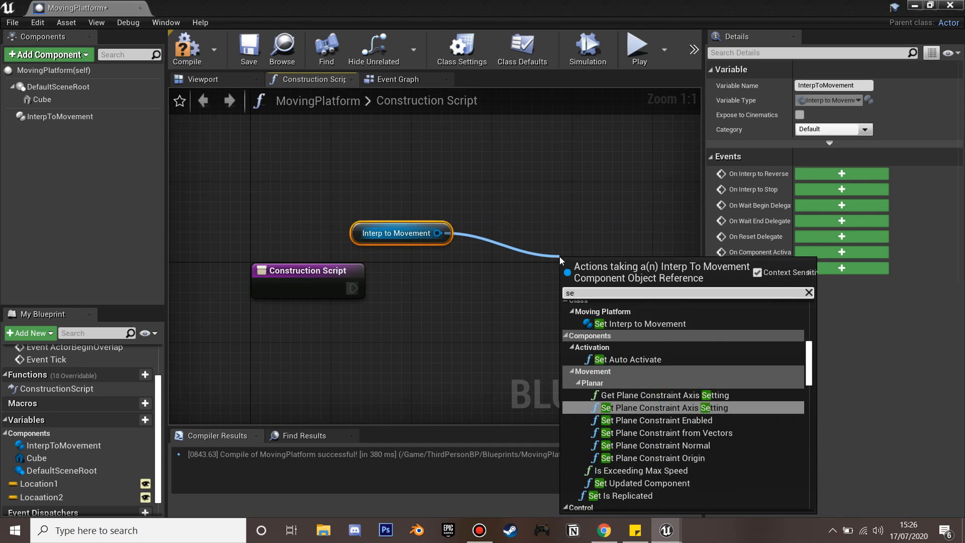
{"action": "key", "text": "Escape"}
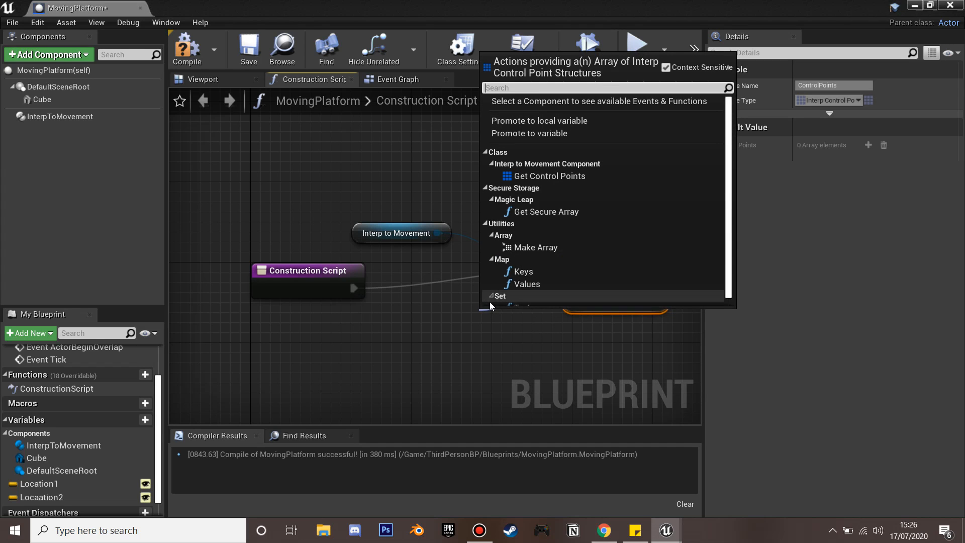
{"action": "left_click", "coordinate": [534, 247]}
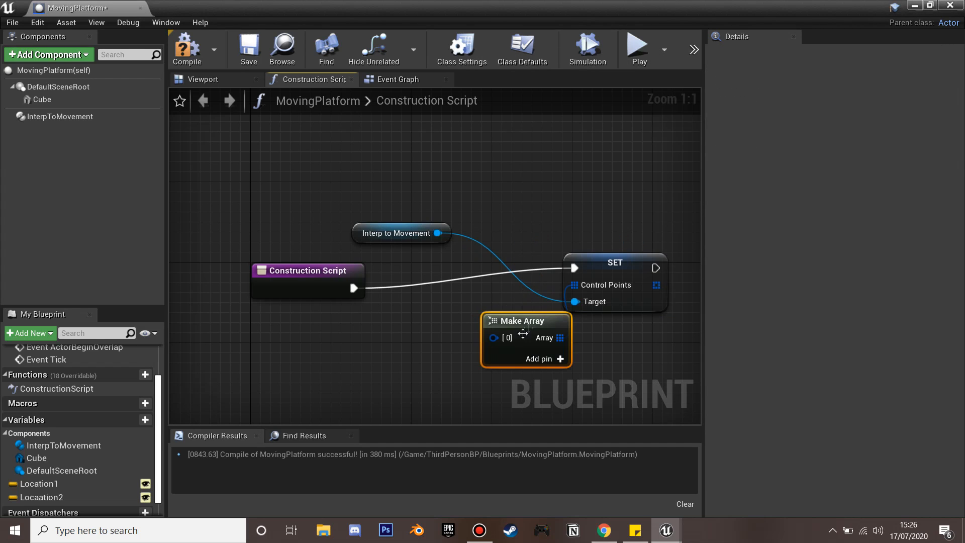
- Feed Make Array two Make InterpControlPoint nodes using Location1, then chain a Set Duration node
{"action": "left_click", "coordinate": [560, 359]}
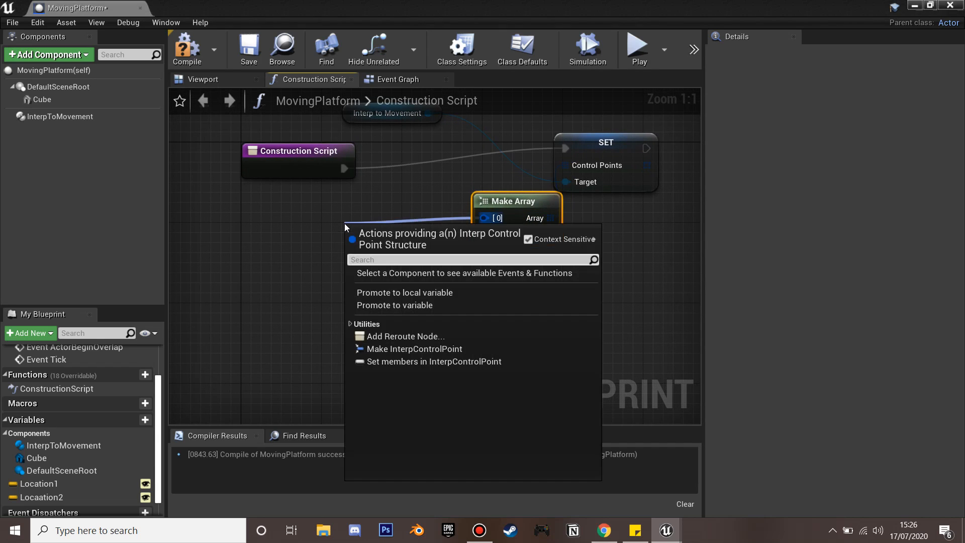
{"action": "left_click", "coordinate": [413, 349]}
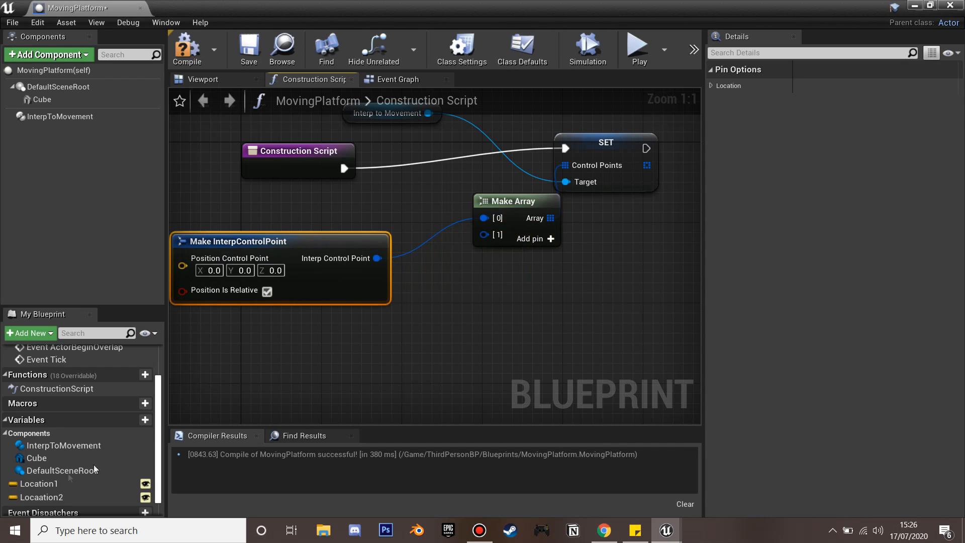
{"action": "left_click", "coordinate": [39, 483]}
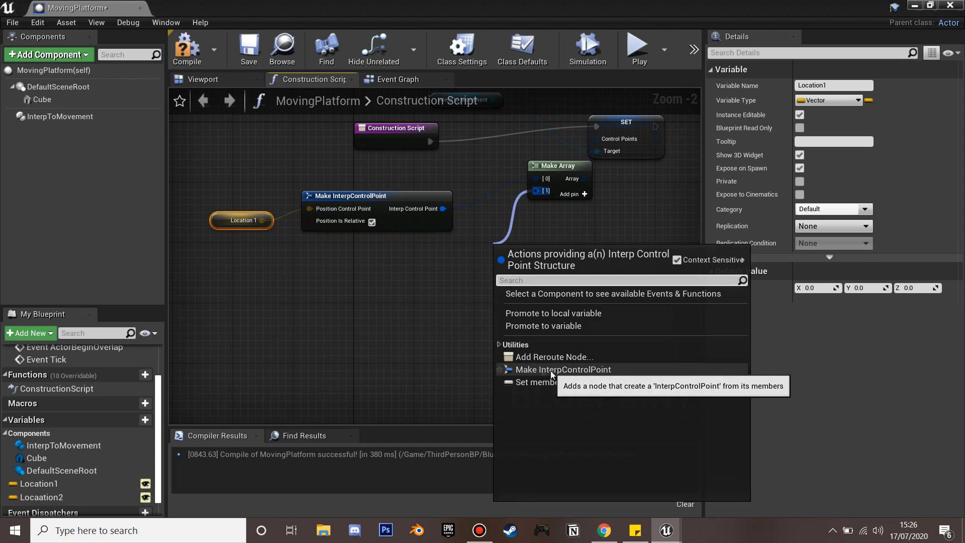
{"action": "left_click", "coordinate": [561, 369]}
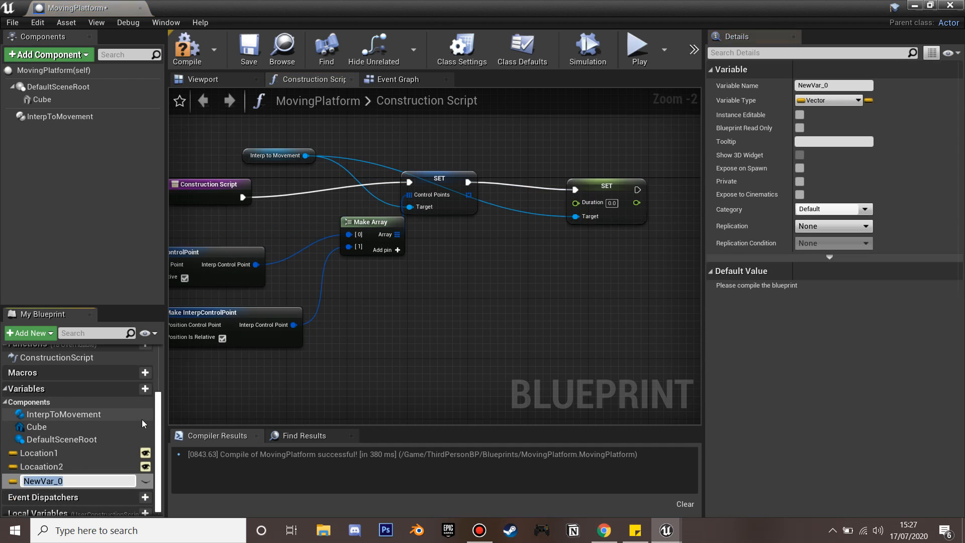
- Name the variable duration, make it a Float, compile, and make it Instance Editable
{"action": "type", "text": "duration"}
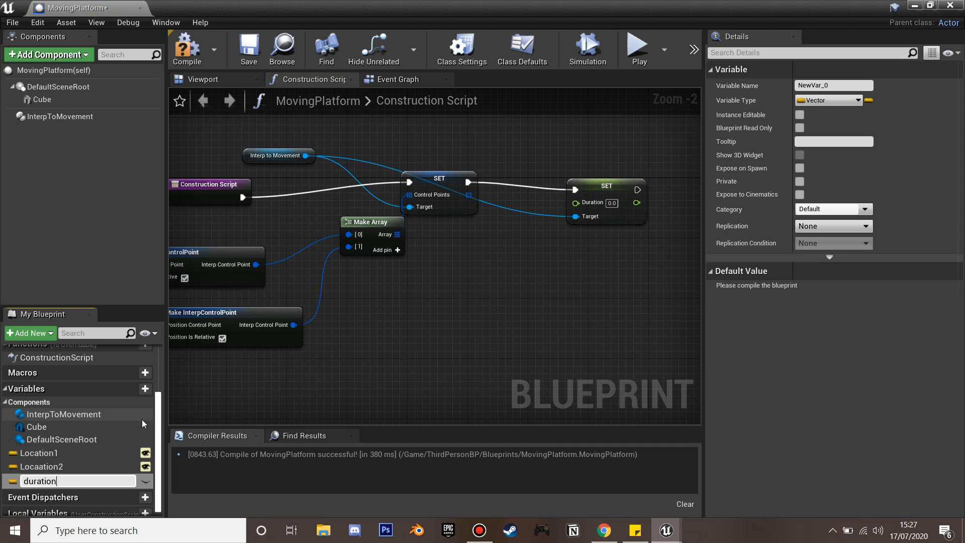
{"action": "left_click", "coordinate": [855, 101]}
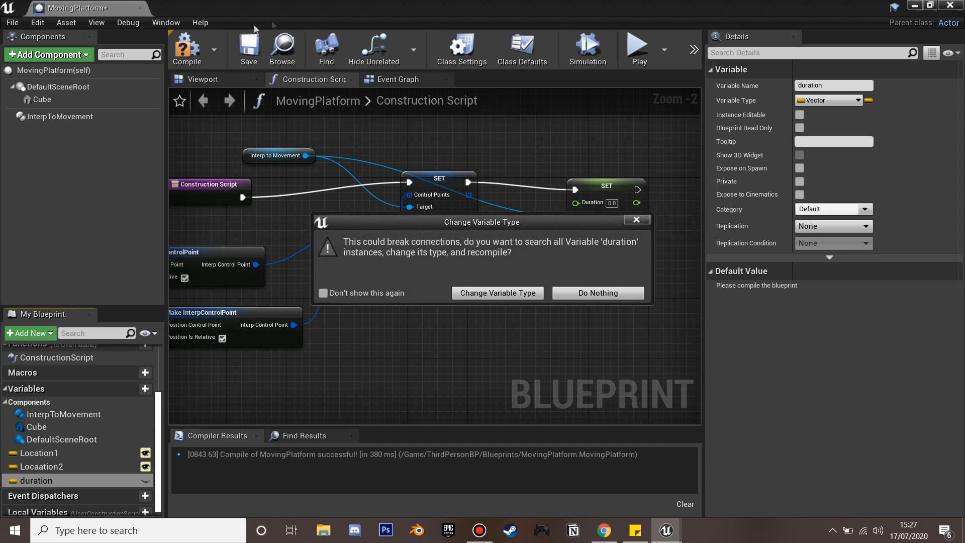
{"action": "left_click", "coordinate": [497, 292]}
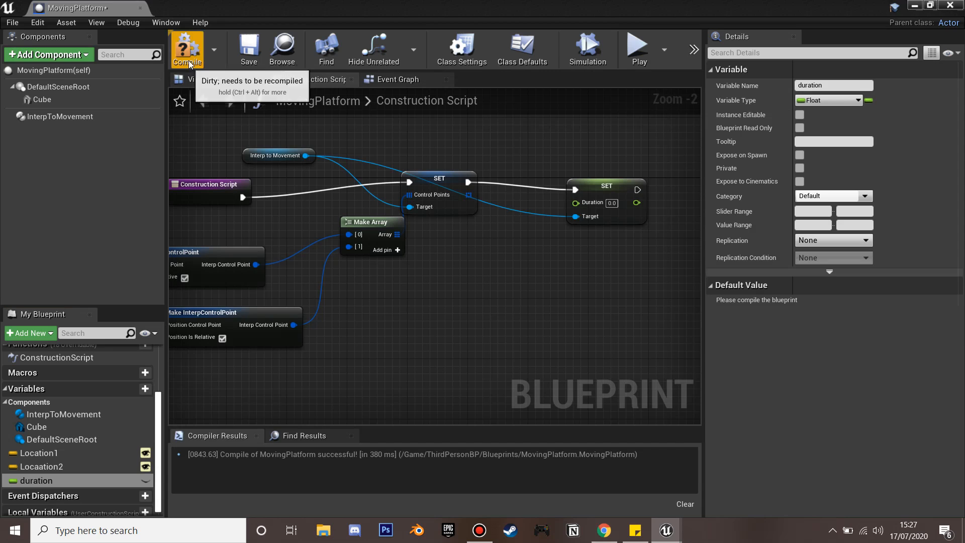
{"action": "left_click", "coordinate": [187, 47]}
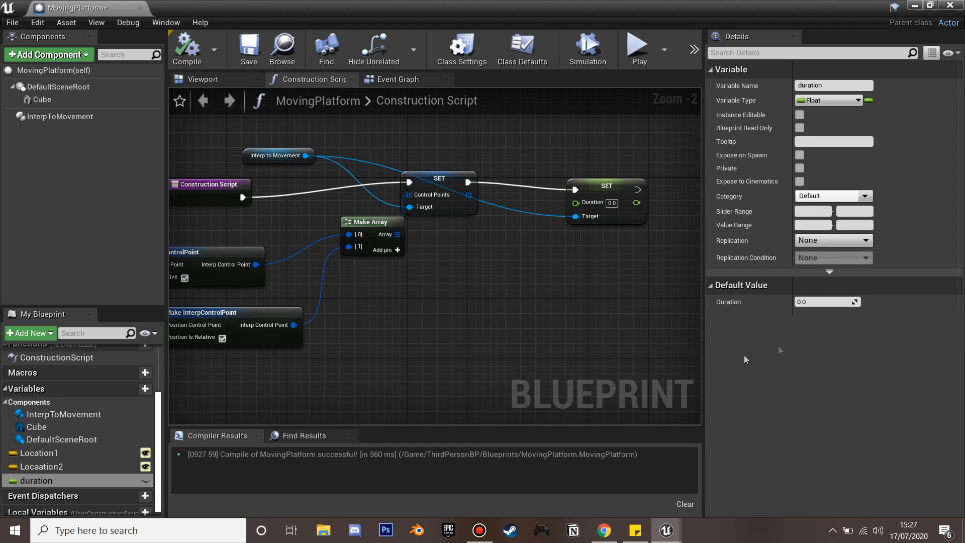
{"action": "mouse_move", "coordinate": [800, 117]}
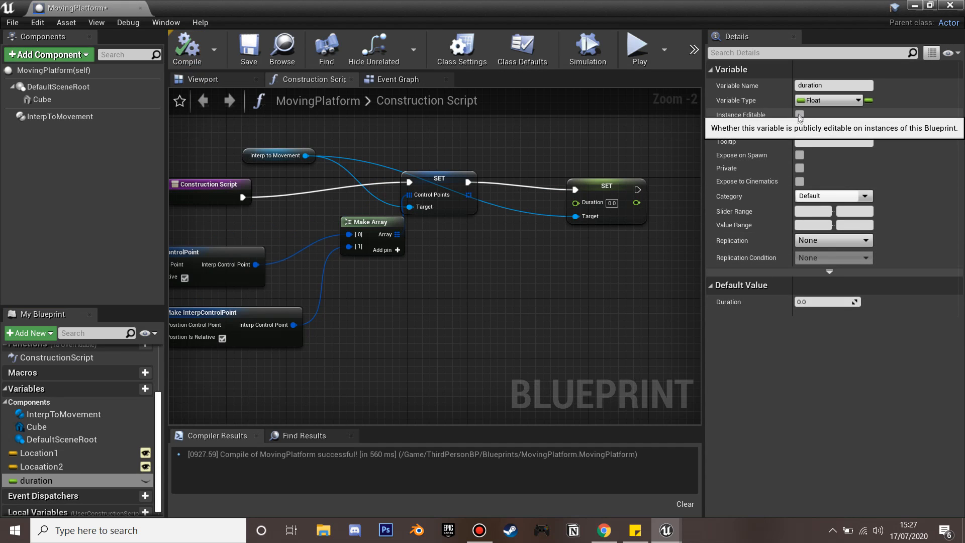
{"action": "left_click", "coordinate": [799, 115]}
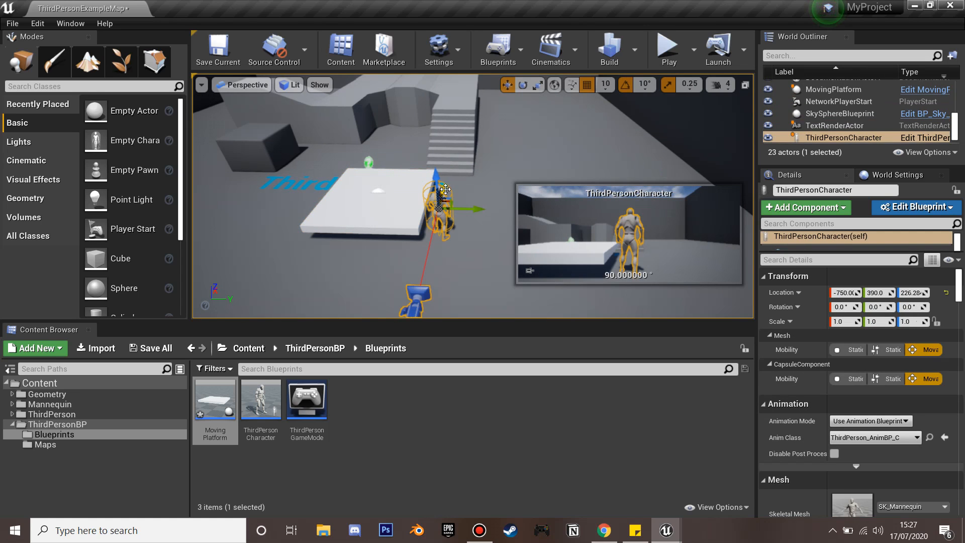
- Select the placed MovingPlatform and enter 5.0 as its Duration
{"action": "left_click", "coordinate": [836, 90]}
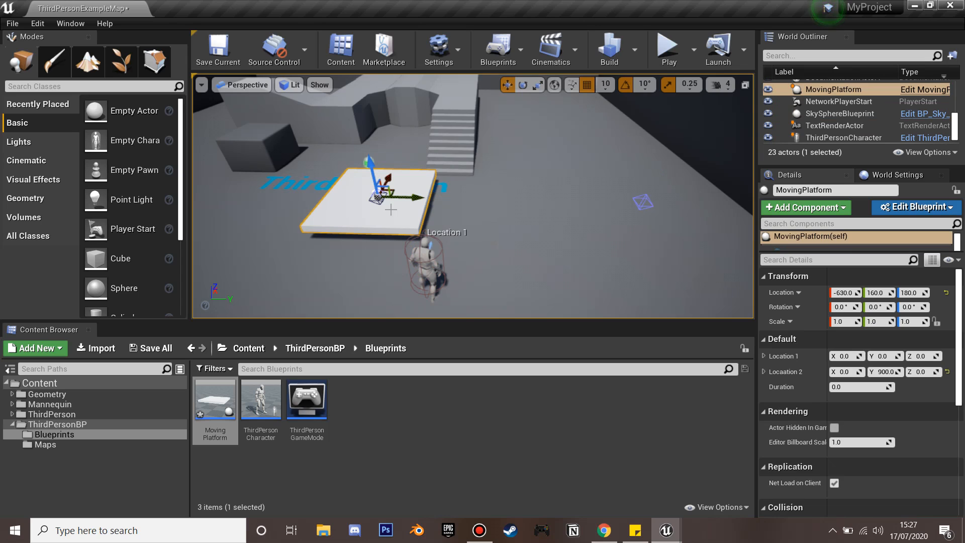
{"action": "left_click", "coordinate": [859, 386]}
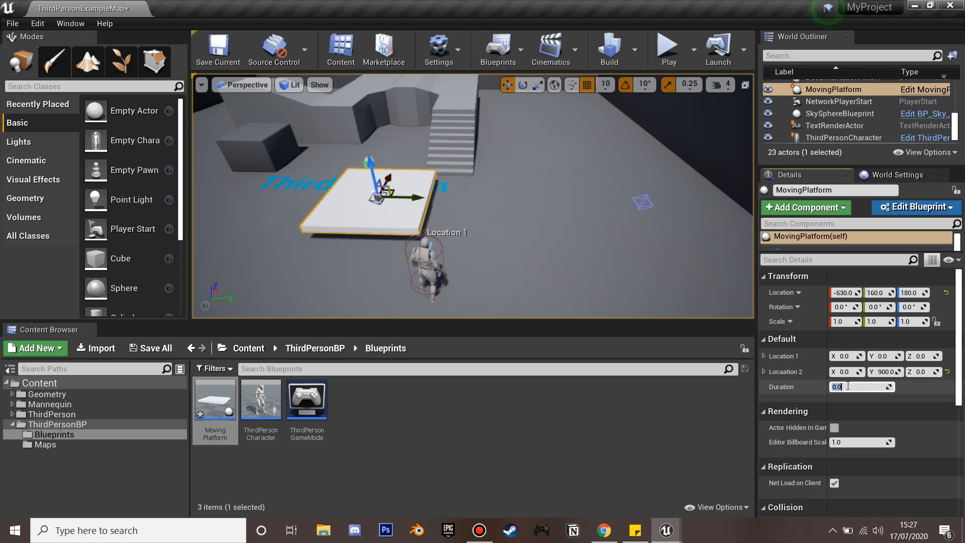
{"action": "type", "text": "5.0"}
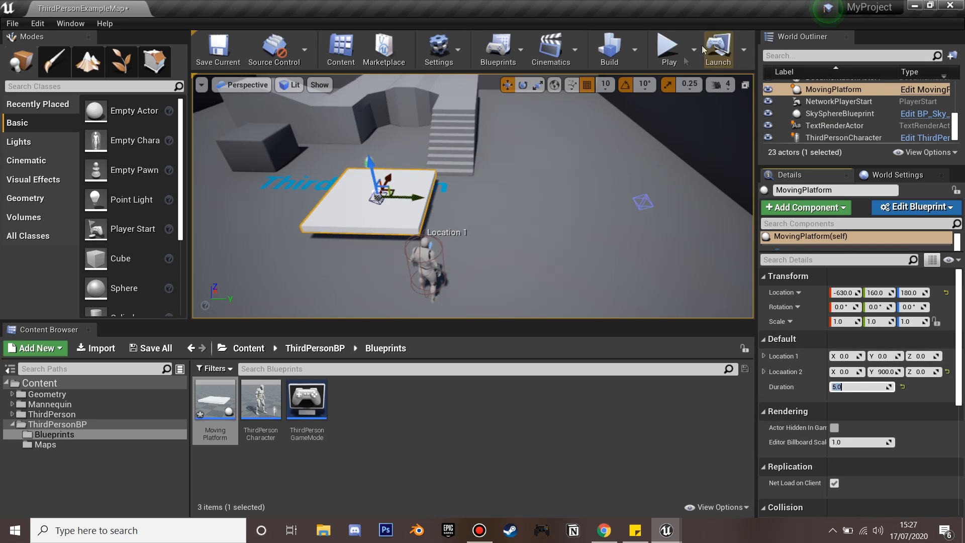
- Start a Play In Editor session to watch the platform ping-pong between its locations
{"action": "left_click", "coordinate": [668, 49]}
{"action": "type", "text": "1"}
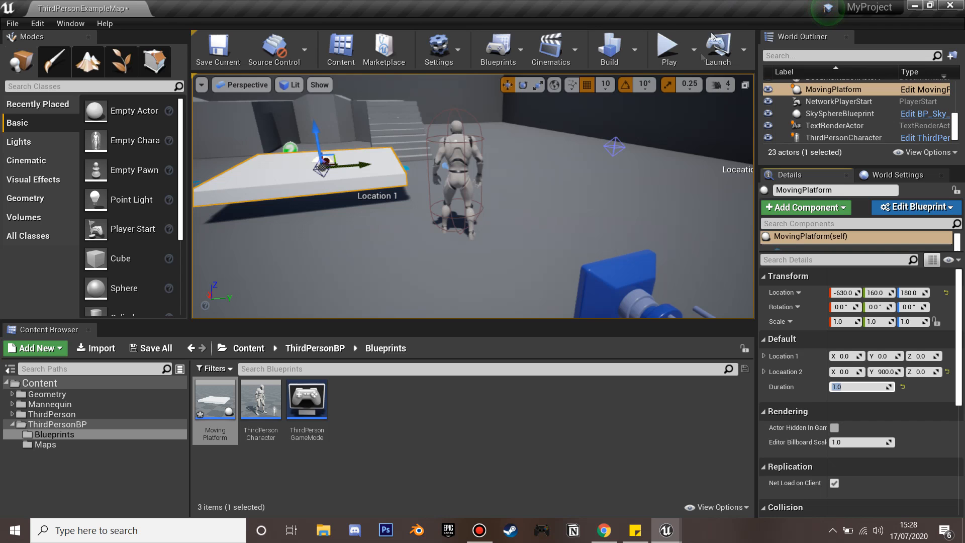
{"action": "left_click", "coordinate": [667, 50]}
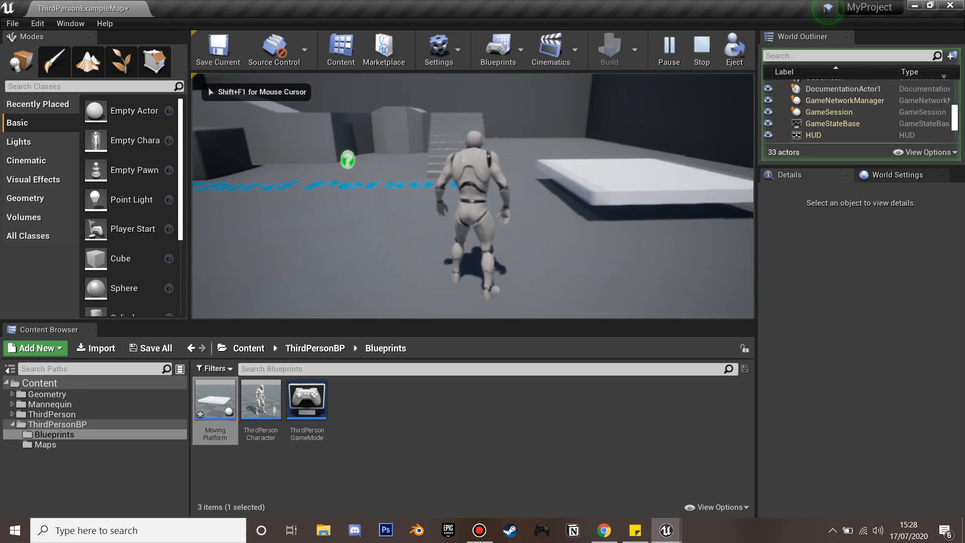